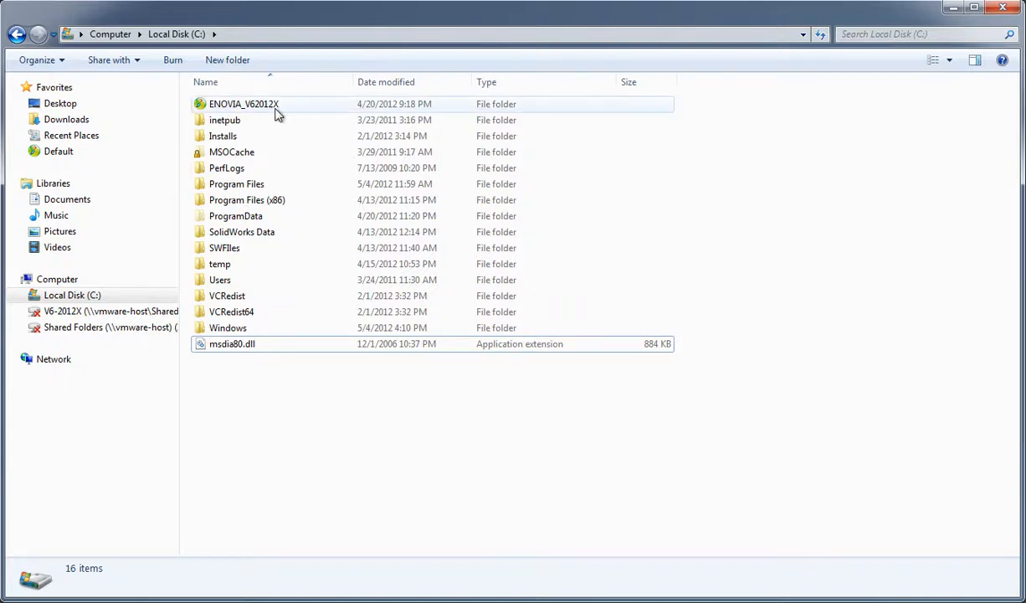
Step: Expand Local Disk (C:) and select the ENOVIA_V62012X folder
click(72, 295)
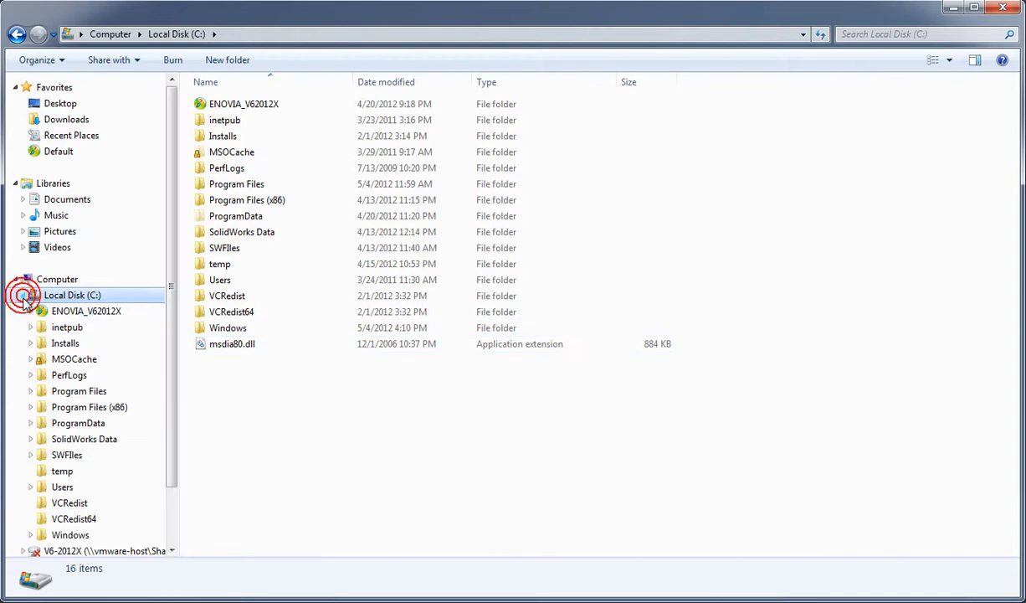
click(243, 104)
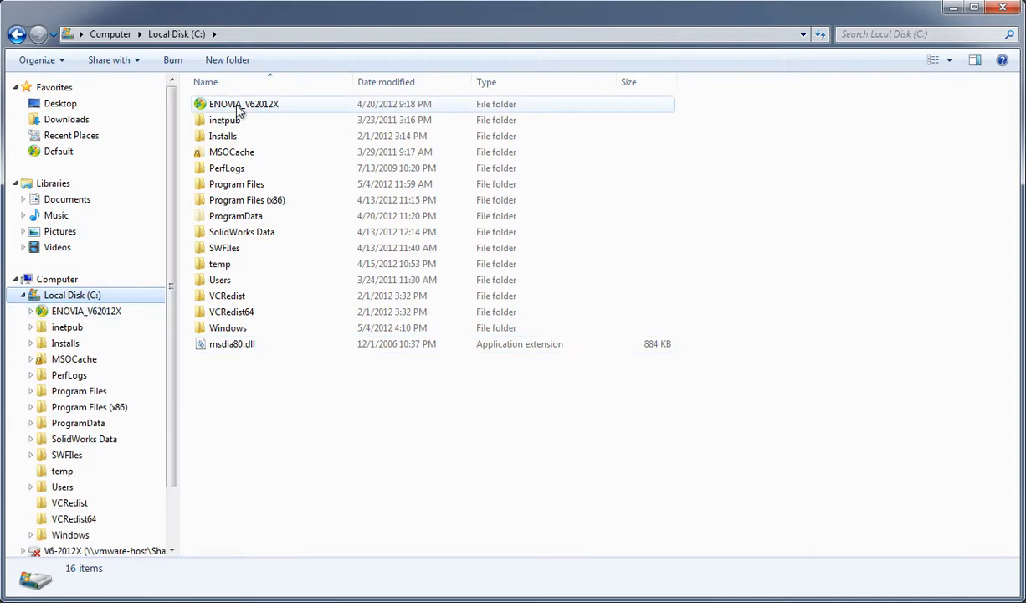
Step: Open the ENOVIA_V62012X vault, view Electronics properties, and expand the vault tree
double_click(243, 103)
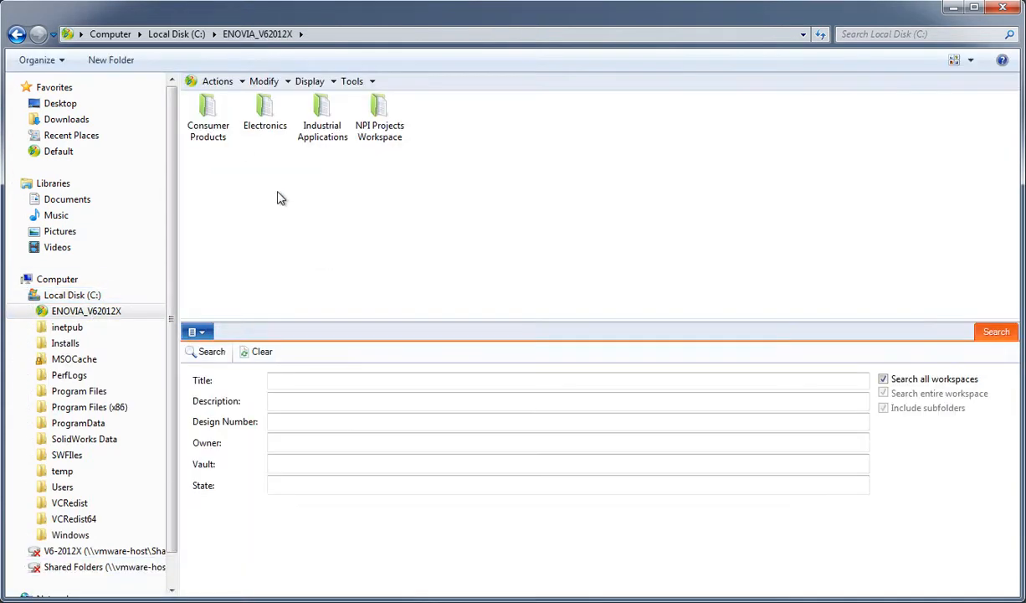
click(265, 113)
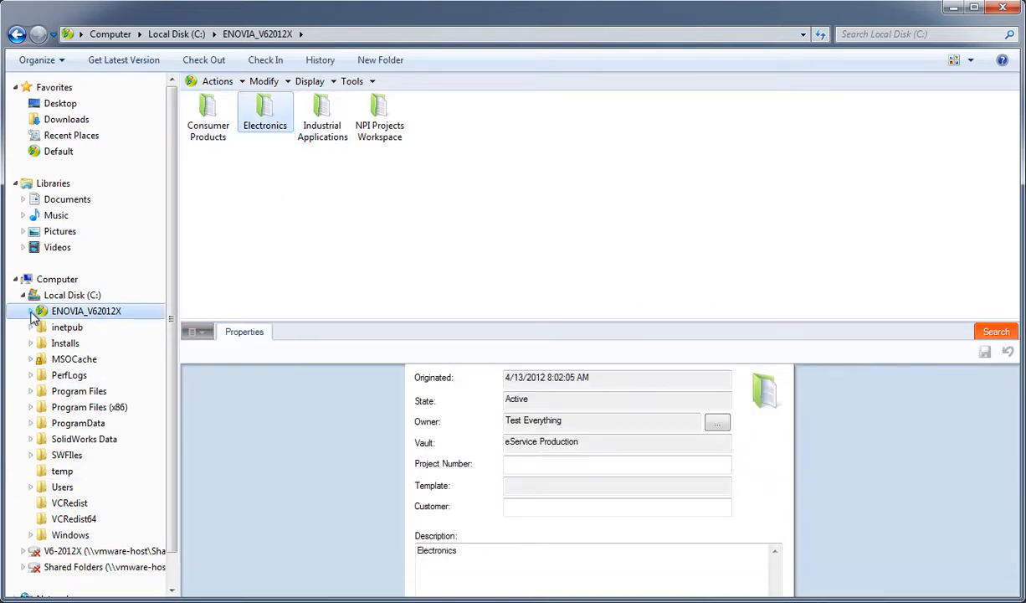
click(30, 310)
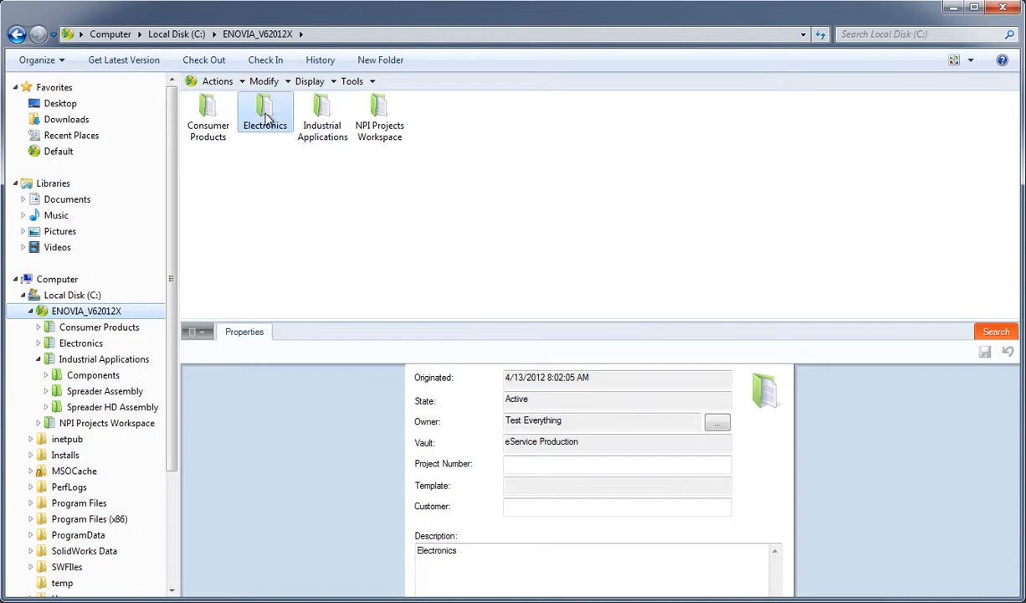
Step: Open the Industrial Applications workspace and select the Spreader Assembly folder
click(322, 113)
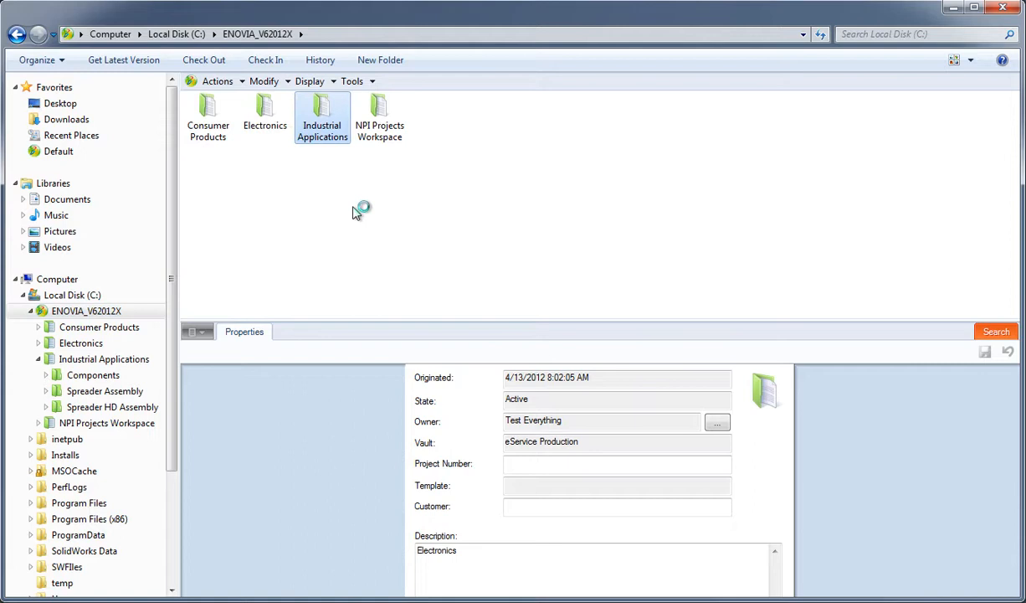
double_click(322, 113)
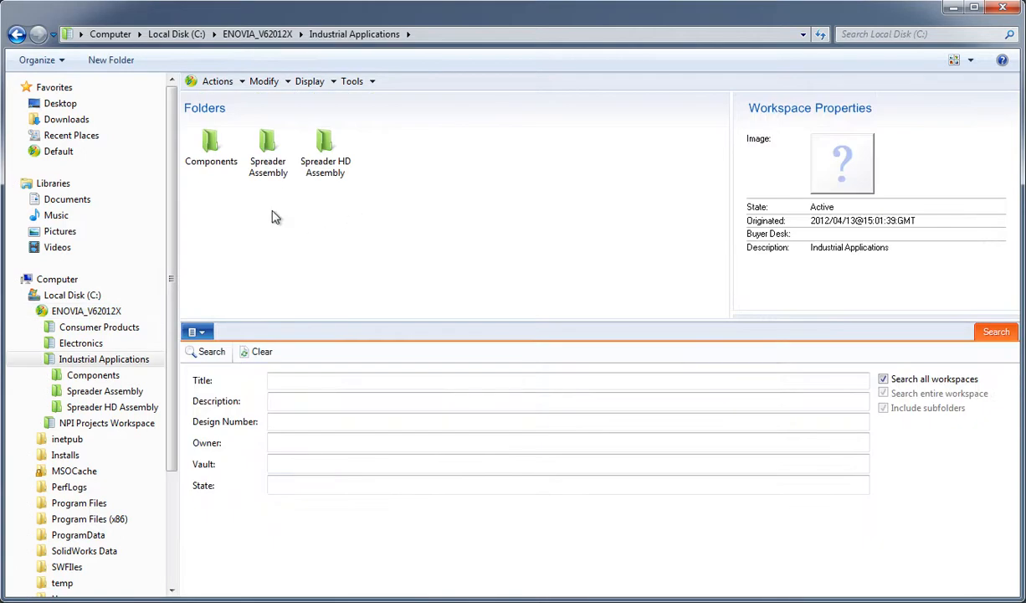
click(268, 149)
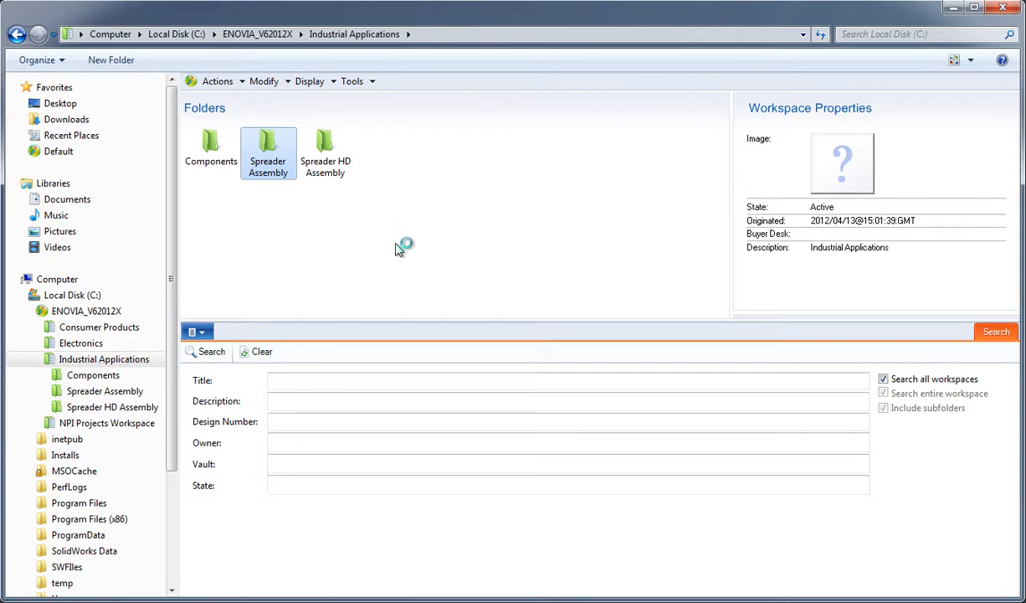
Step: Open Spreader Assembly and select the Check Valve assembly, version A.0/A.0
double_click(267, 154)
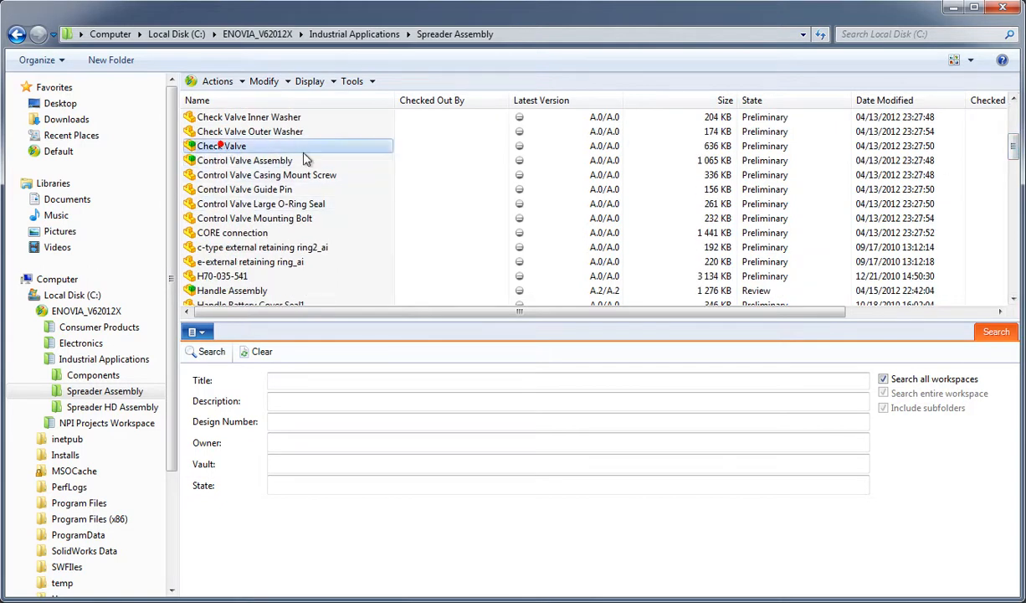
click(222, 146)
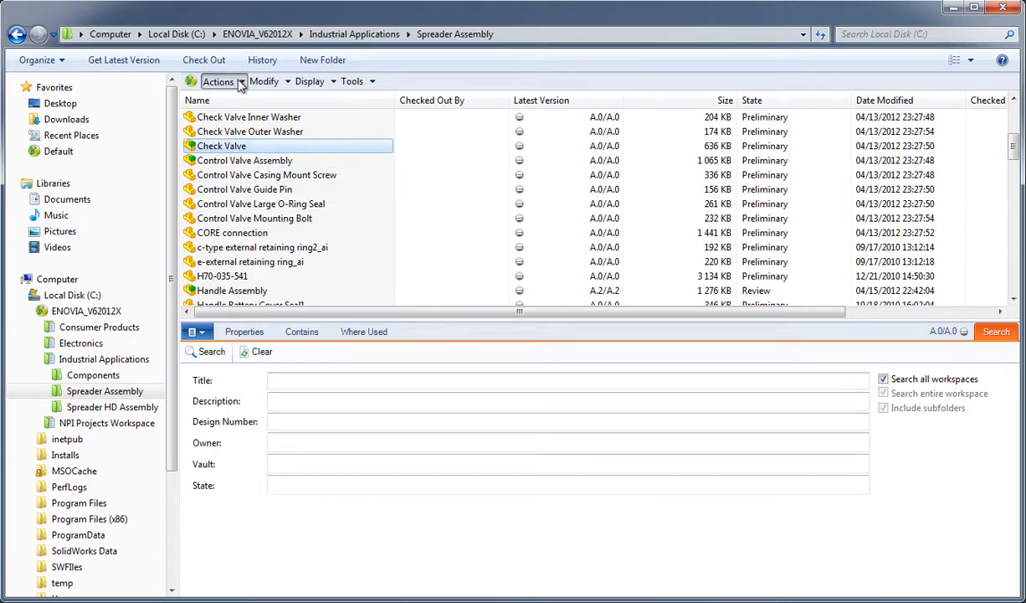
click(219, 81)
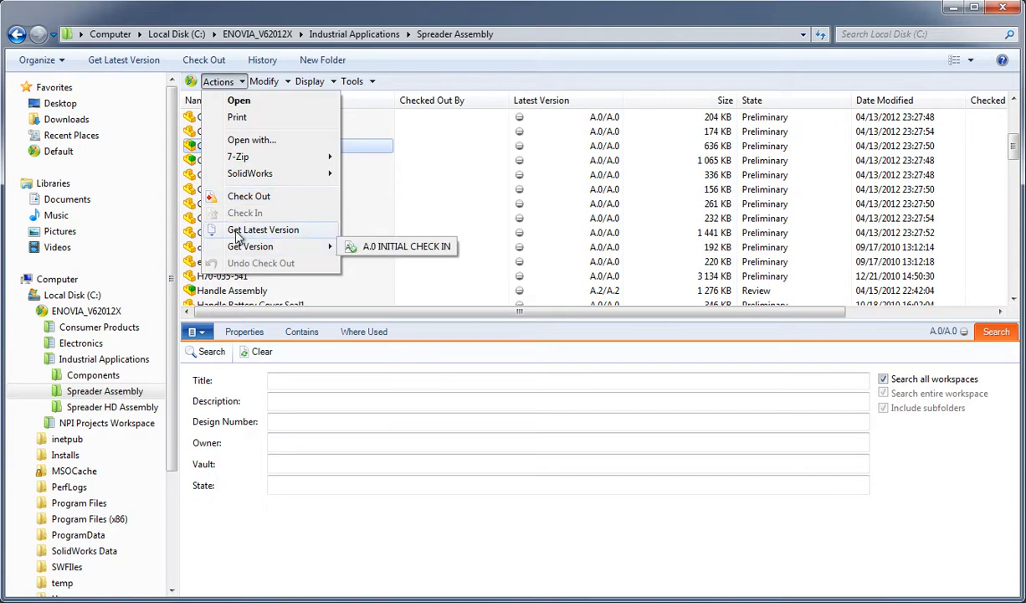
click(264, 81)
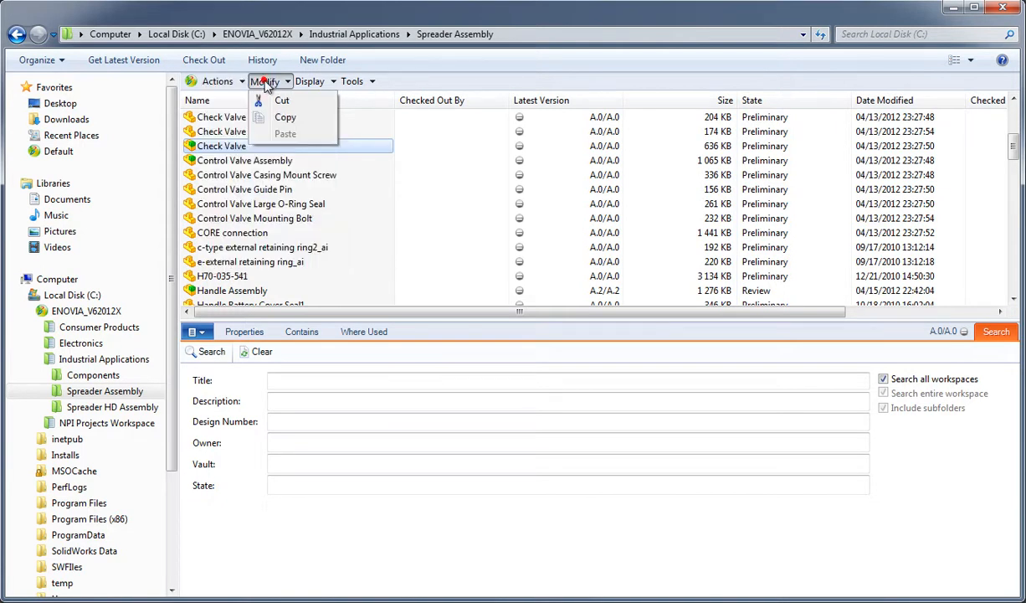
click(312, 81)
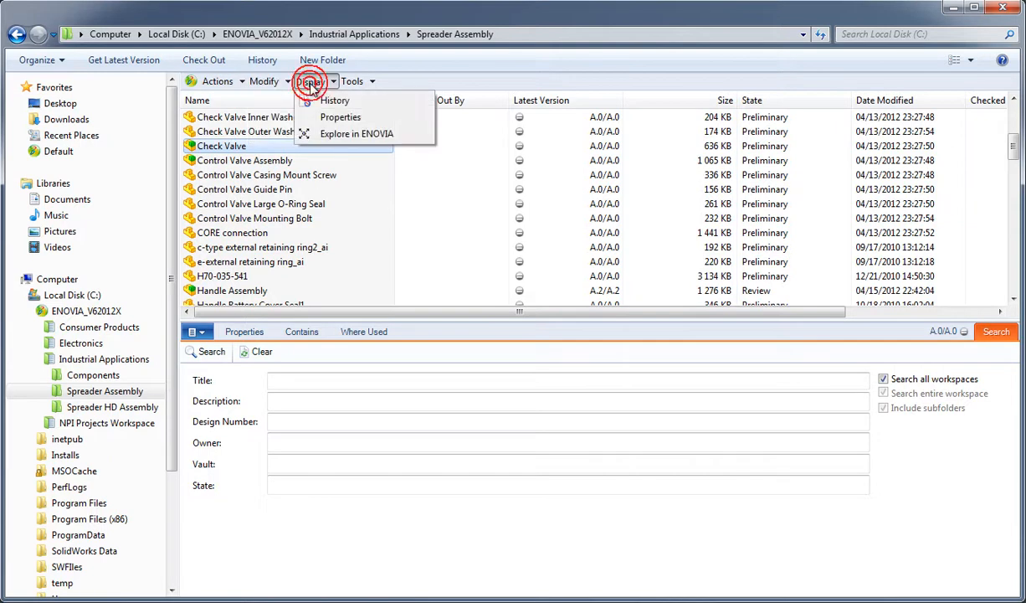
click(359, 81)
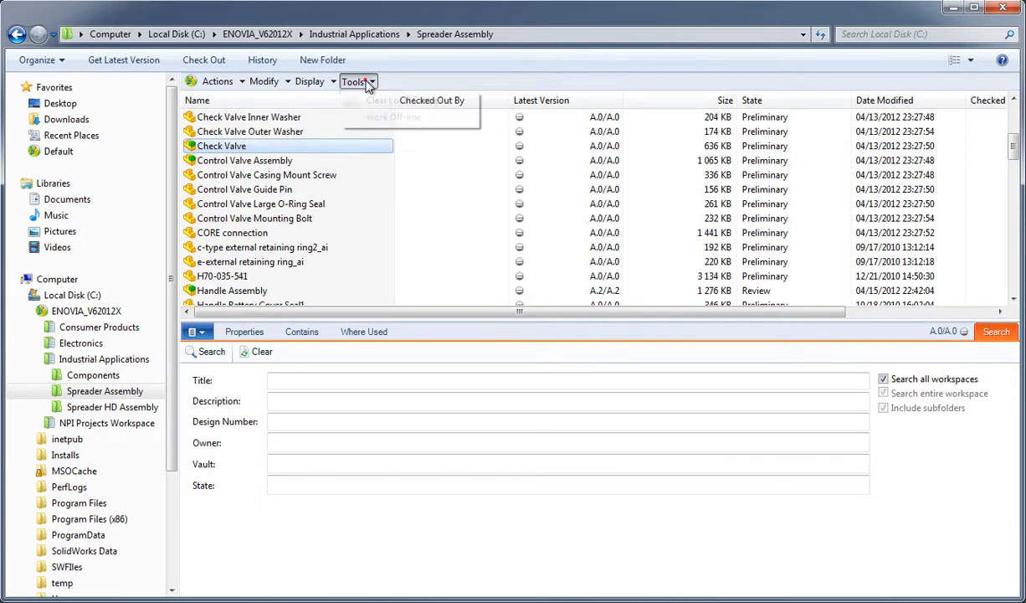
click(264, 81)
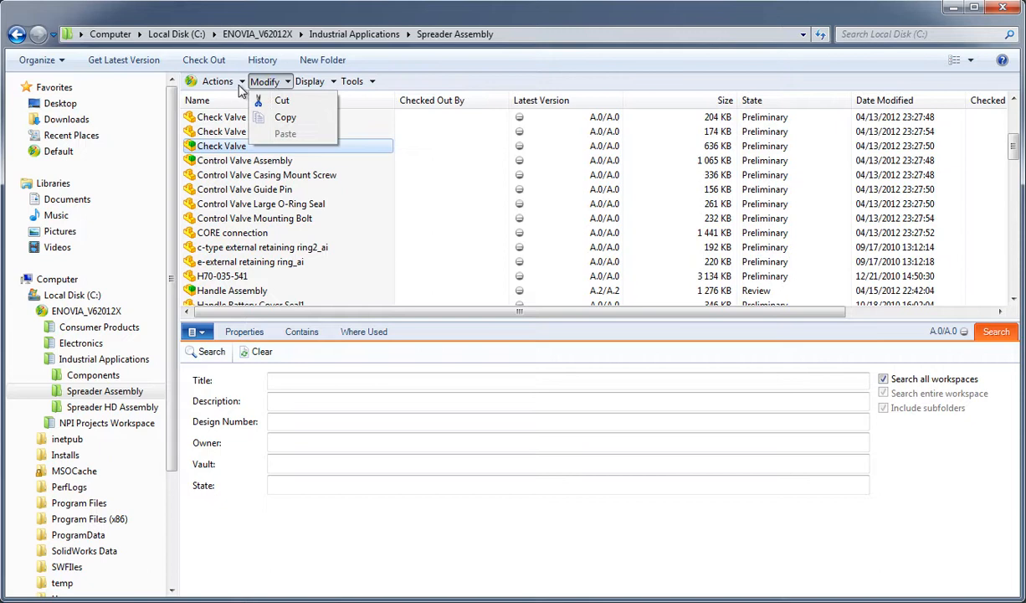
click(219, 81)
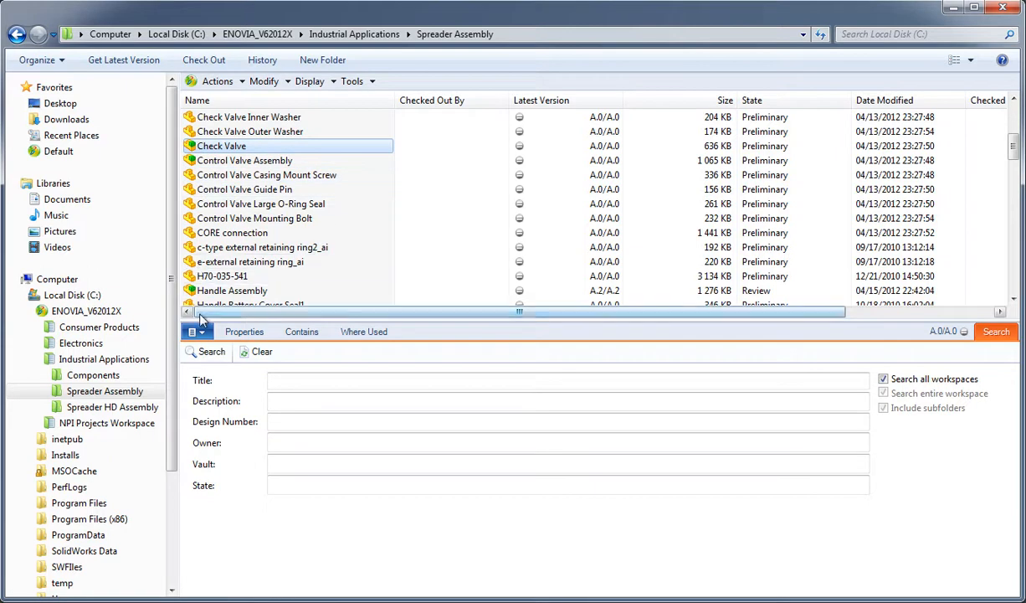
Step: Show Check Valve's properties on the Description tab, showing preliminary state
click(245, 331)
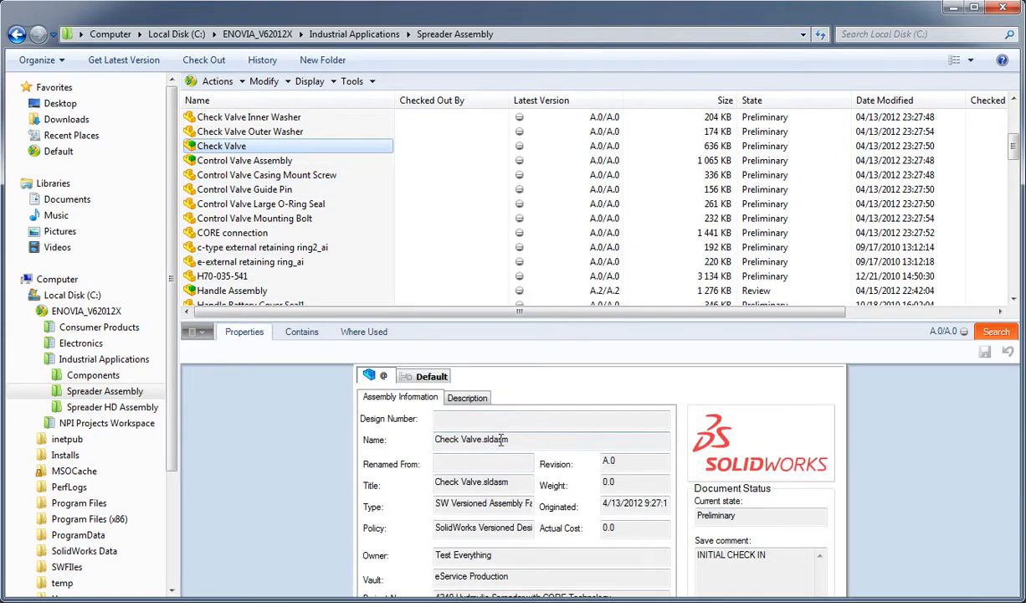
click(467, 396)
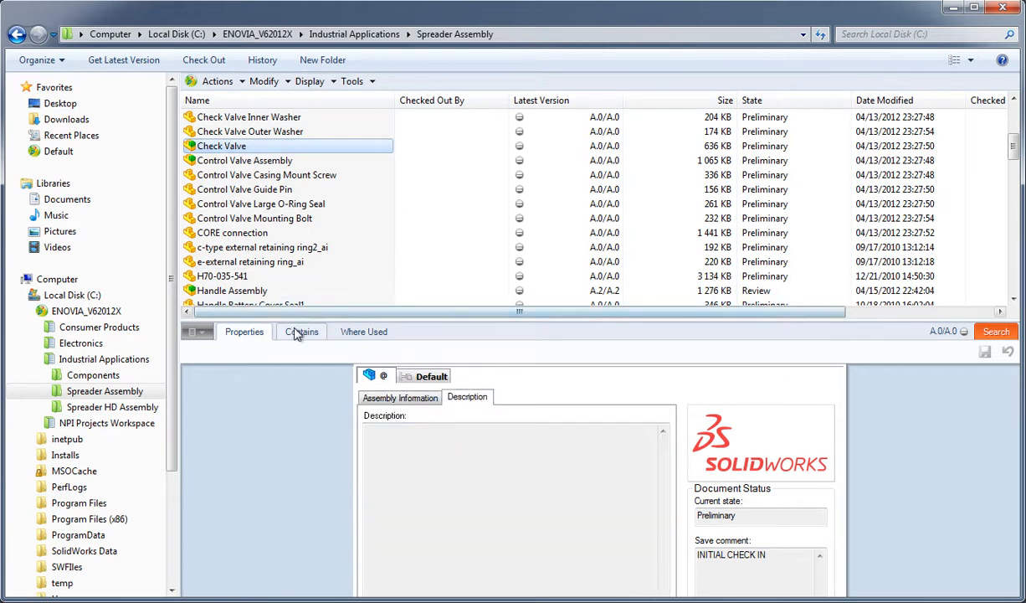
Step: List Check Valve's nine child parts with quantities on the Contains tab
click(301, 331)
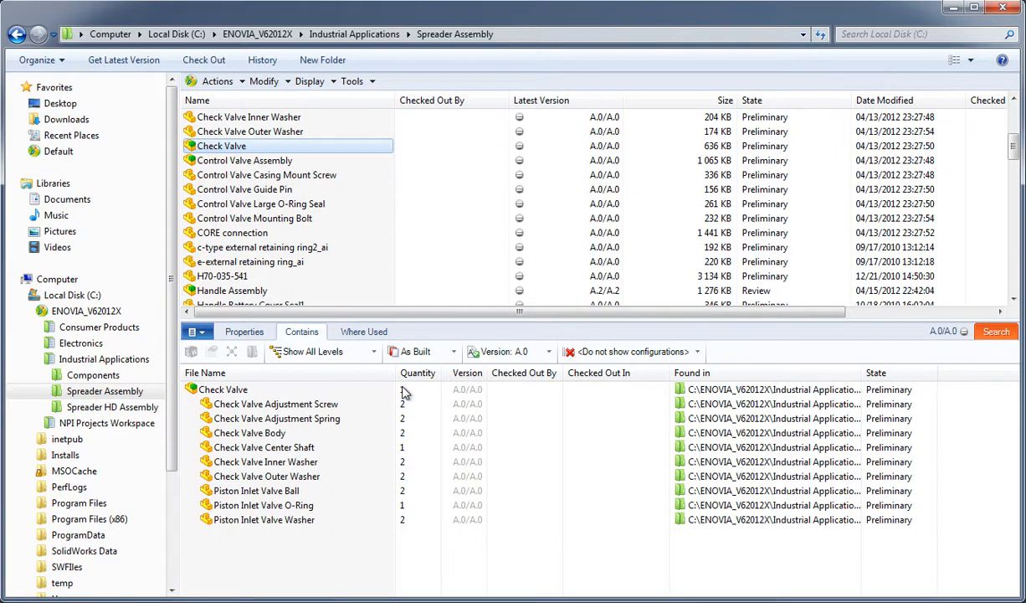
click(364, 331)
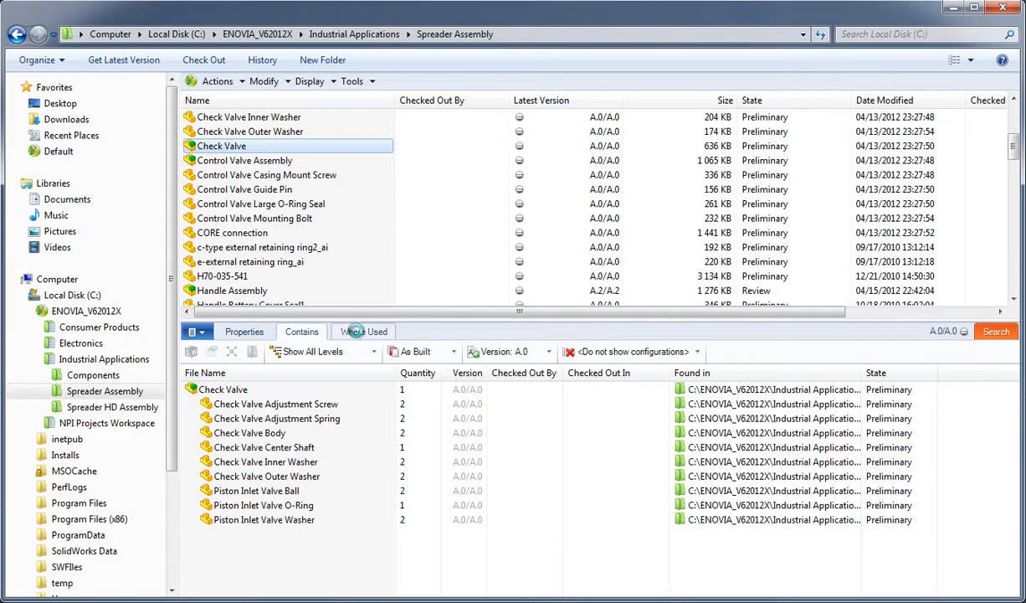
Step: List Check Valve's parent assemblies and review the Version and configurations dropdowns
click(363, 331)
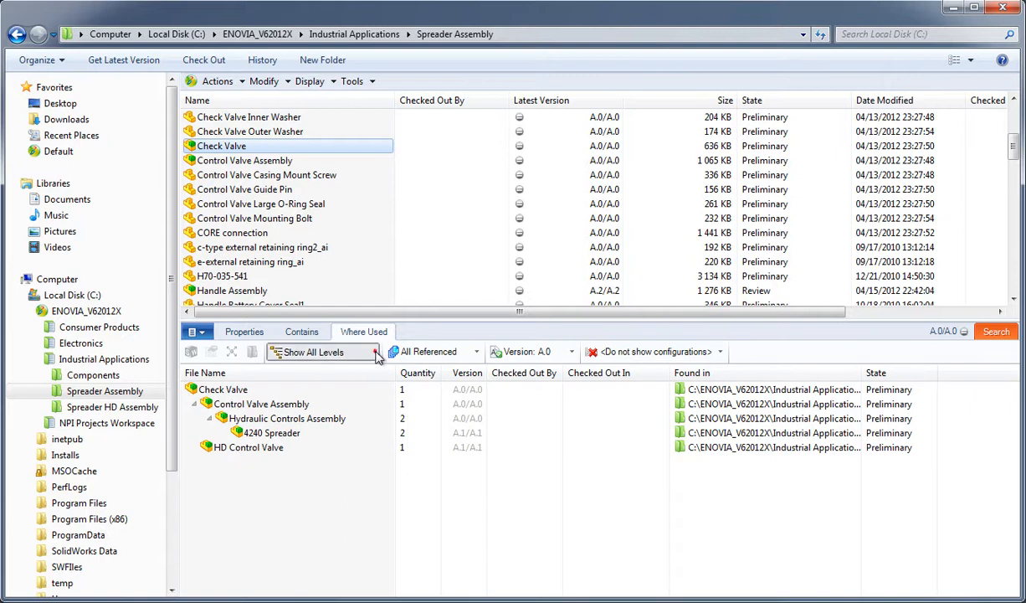
click(382, 351)
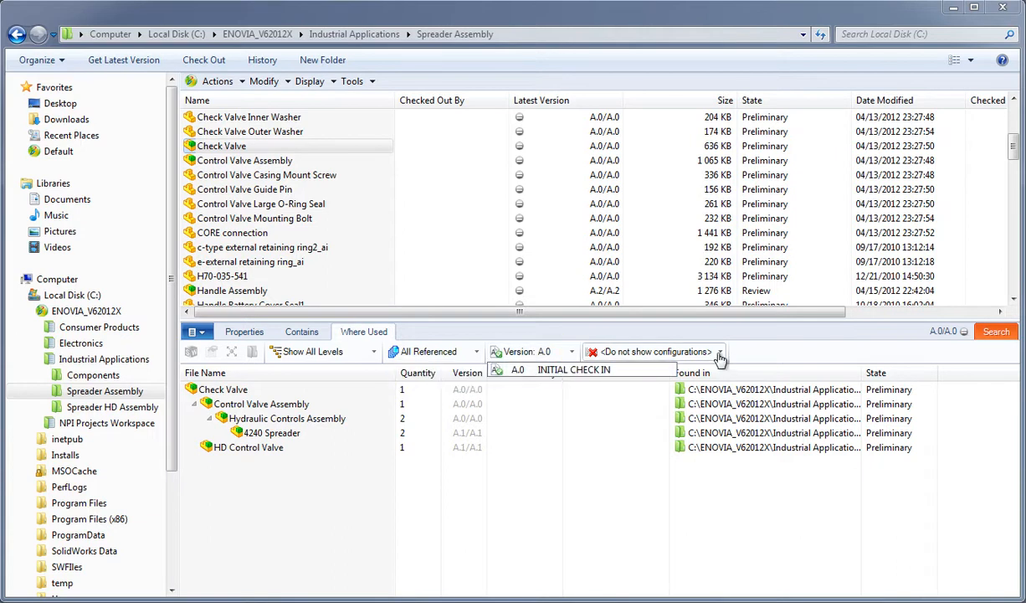
click(718, 351)
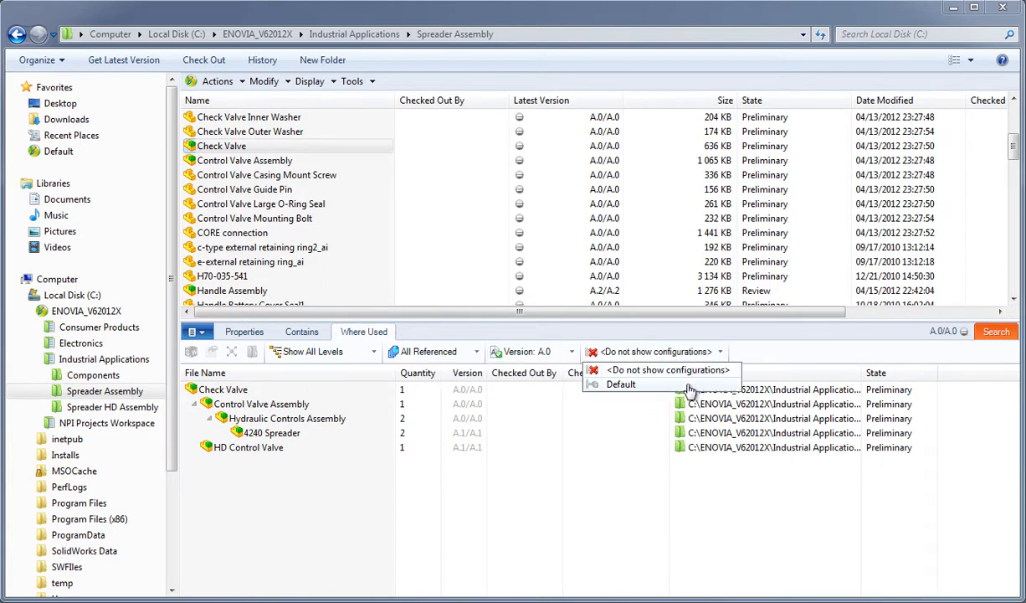